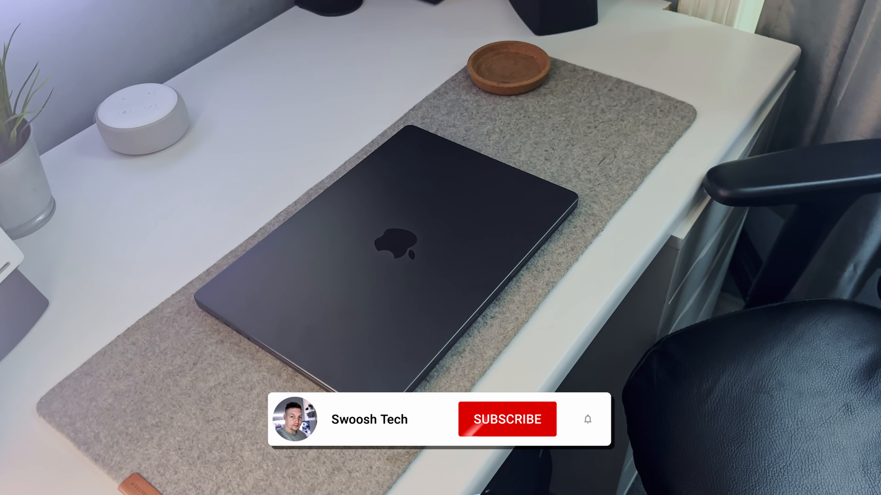
left_click(506, 419)
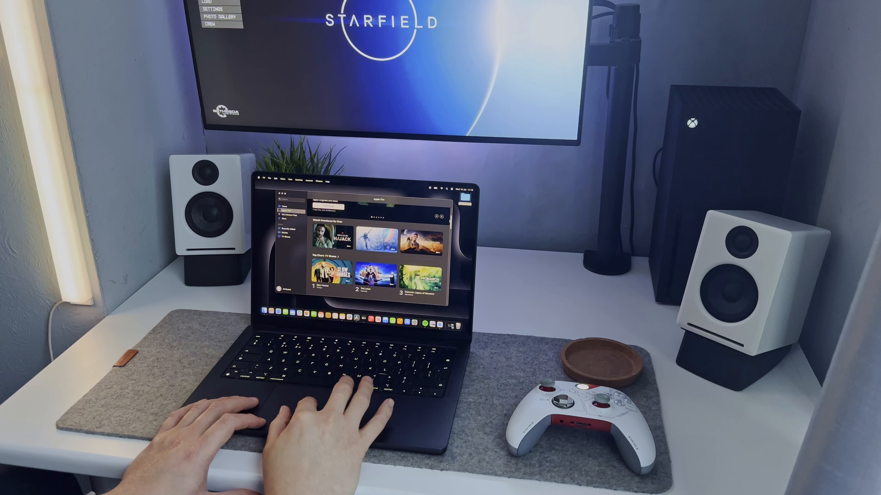
scroll("down", 3)
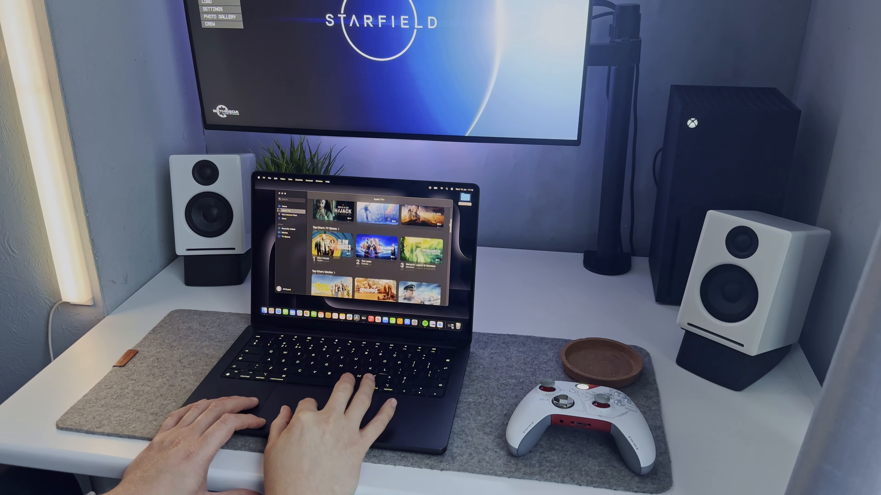